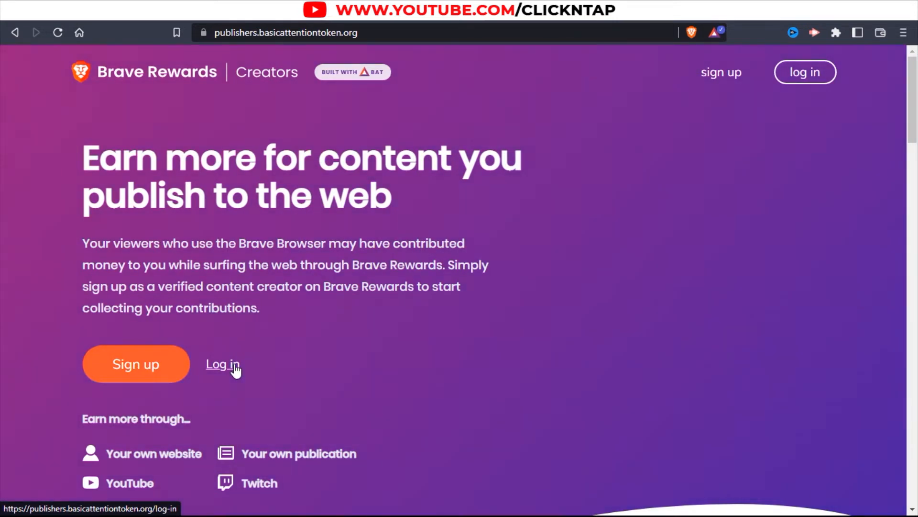
Start signing in to the creator account from the Brave Rewards Creators landing page
click(221, 364)
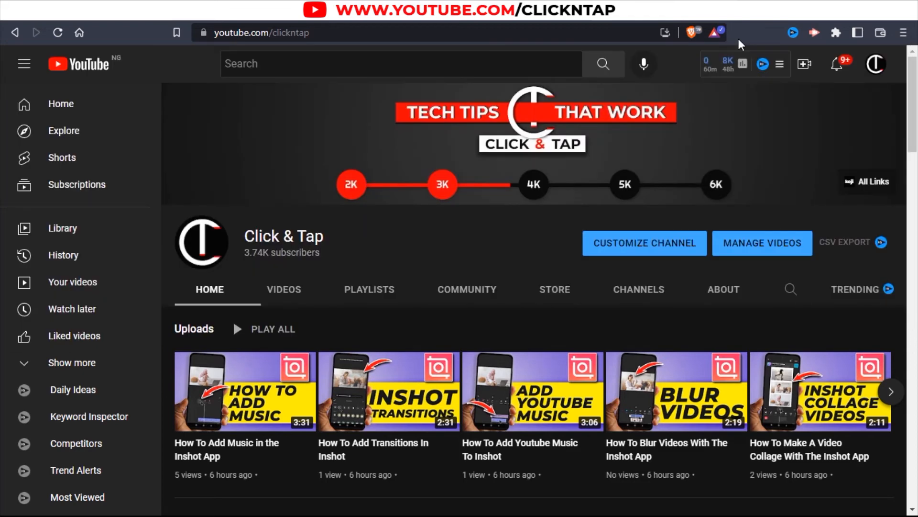
Bring up the Brave Rewards settings from the toolbar while on the Click & Tap channel
click(714, 33)
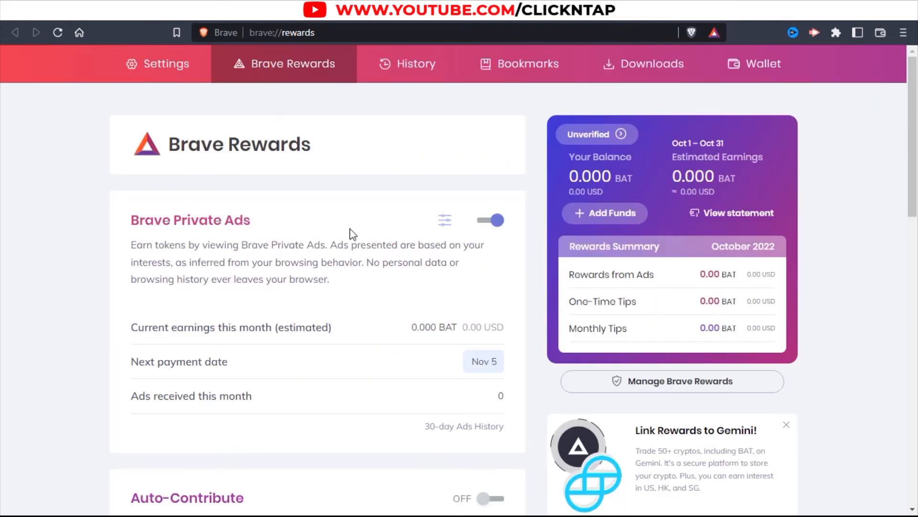